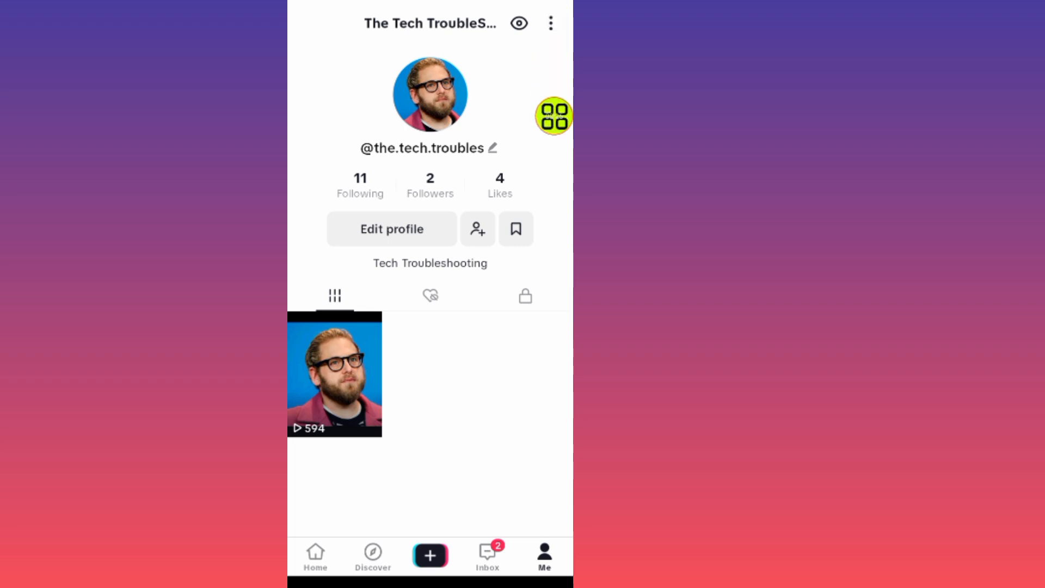
Log out of the TikTok account from the bottom of Settings and privacy.
{"action": "left_click", "coordinate": [548, 23]}
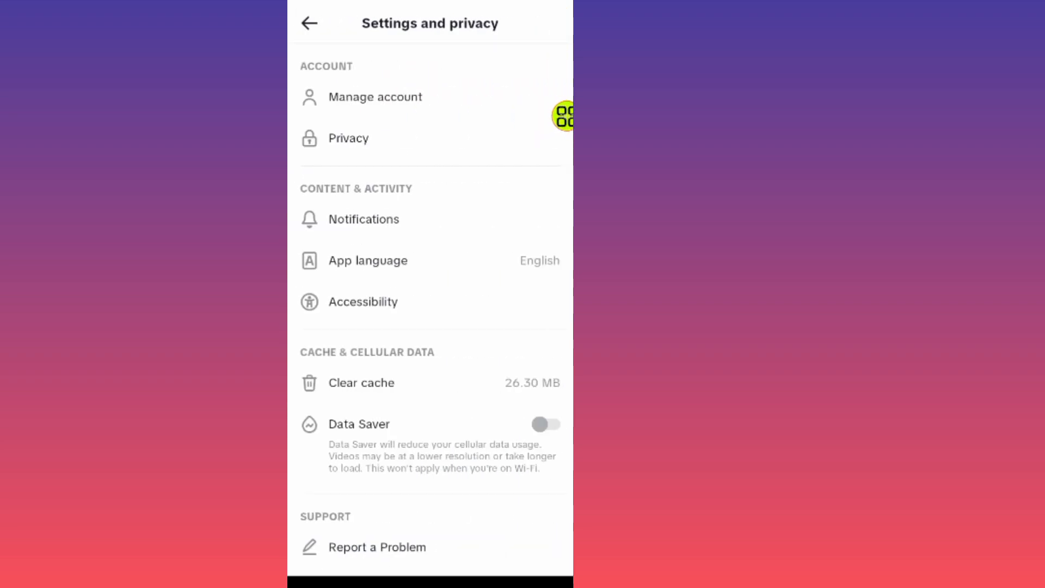
{"action": "scroll", "scroll_direction": "down", "scroll_amount": 3}
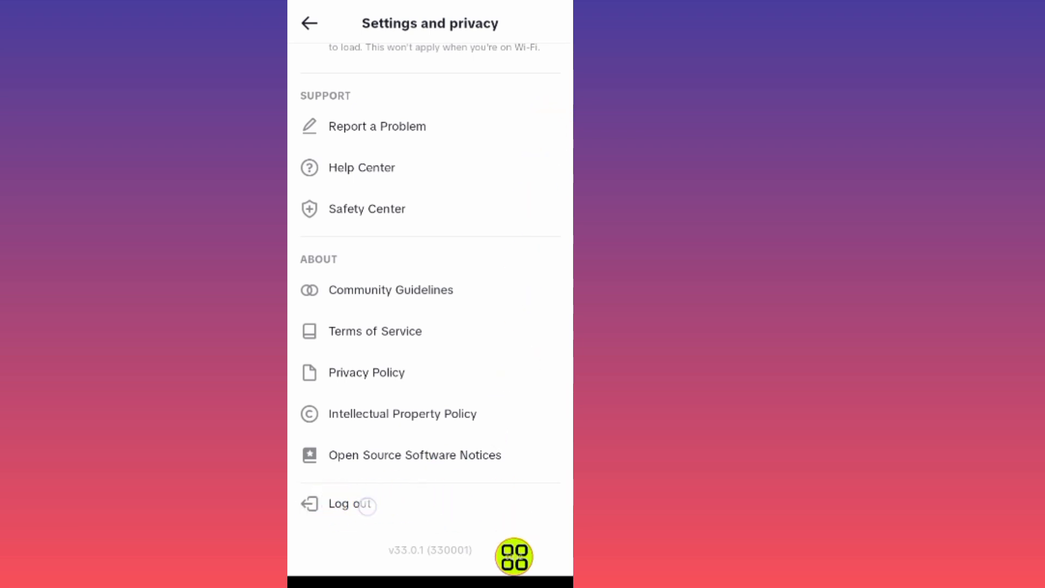
{"action": "left_click", "coordinate": [355, 504]}
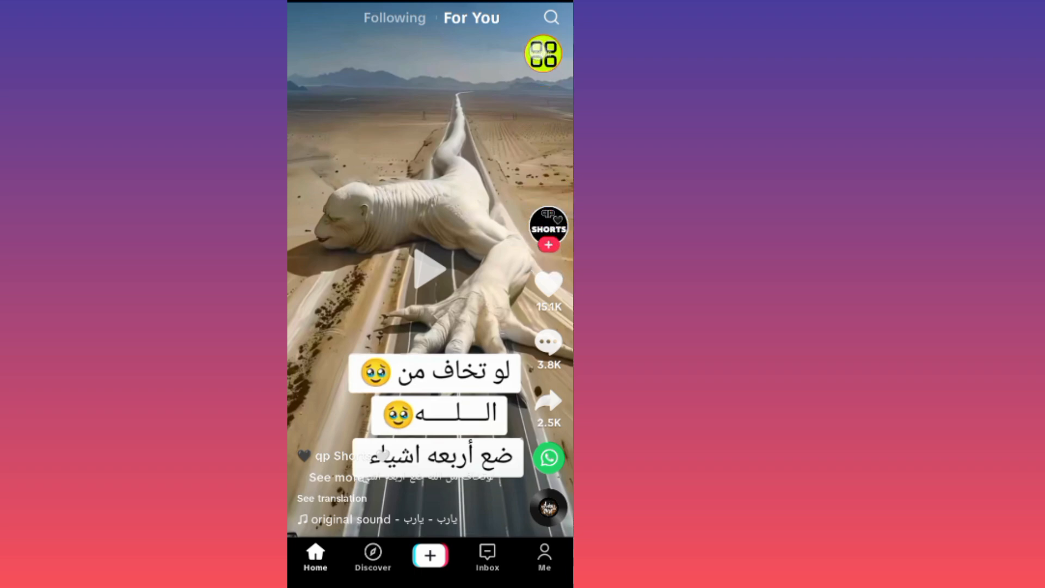
Search TikTok for 'ronal' to bring up Ronaldo account suggestions.
{"action": "left_click", "coordinate": [551, 18]}
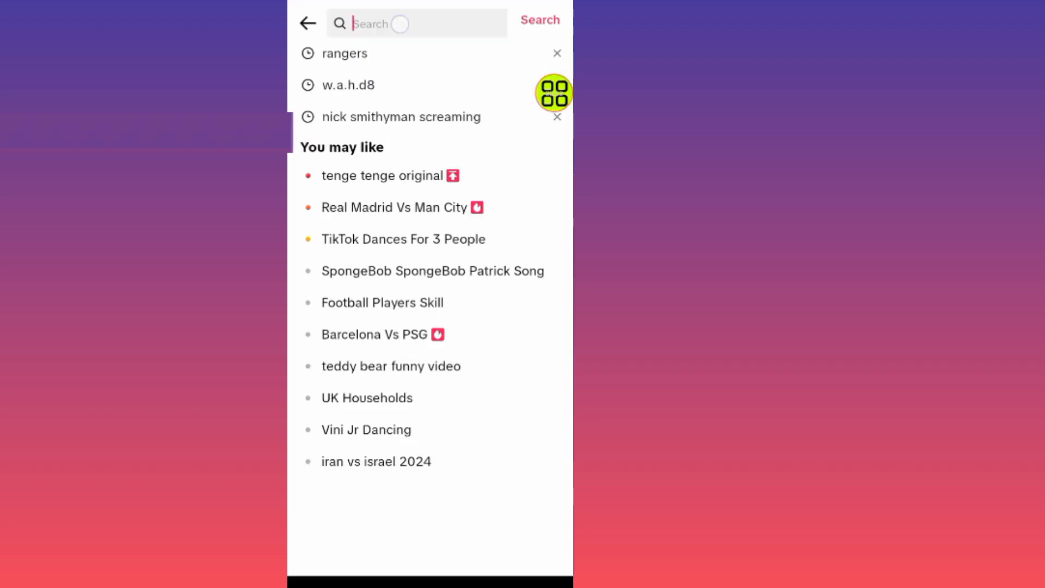
{"action": "type", "text": "r"}
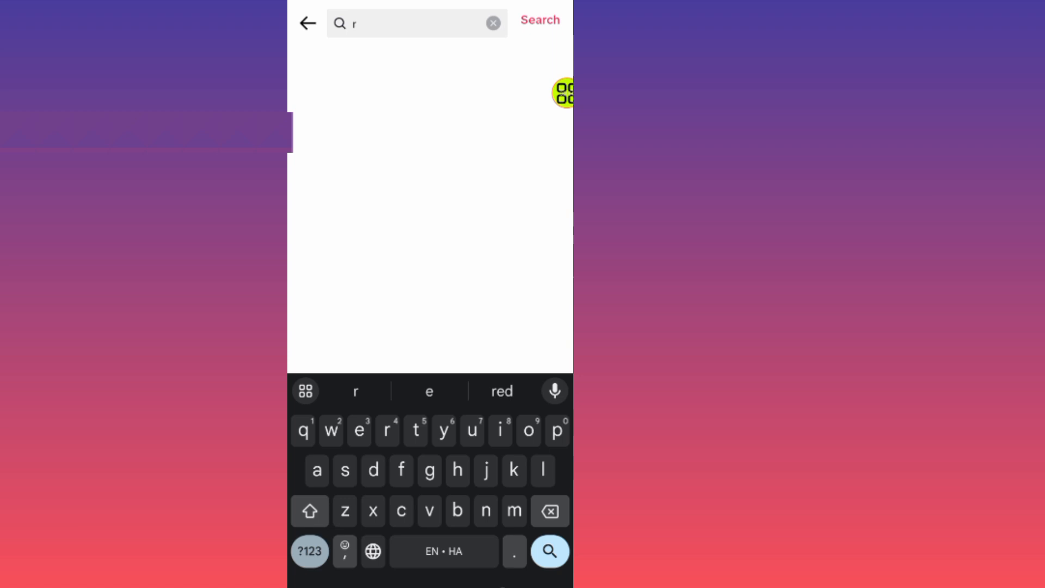
{"action": "type", "text": "onal"}
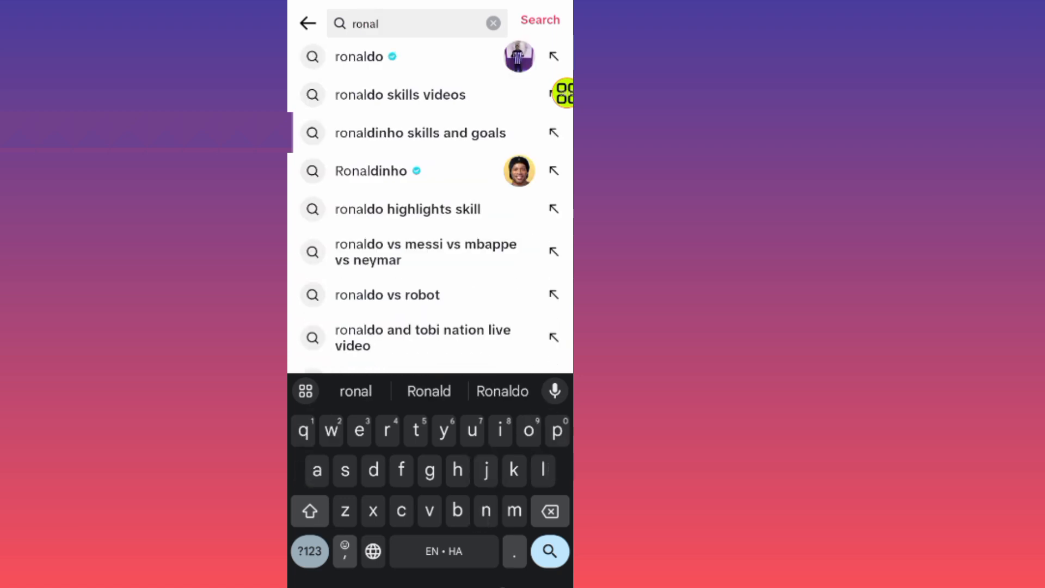
{"action": "mouse_move", "coordinate": [386, 68]}
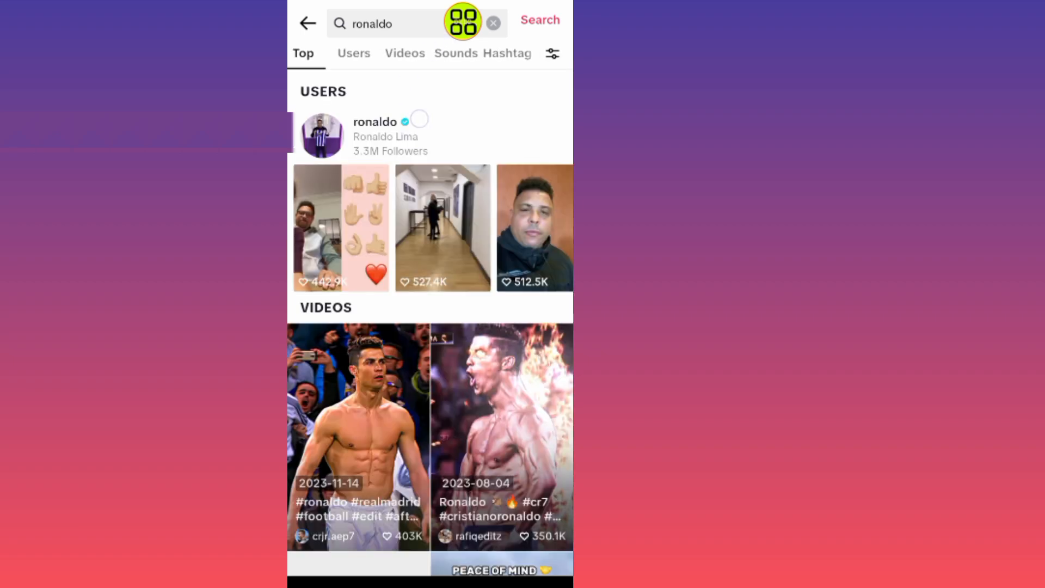
{"action": "left_click", "coordinate": [374, 122]}
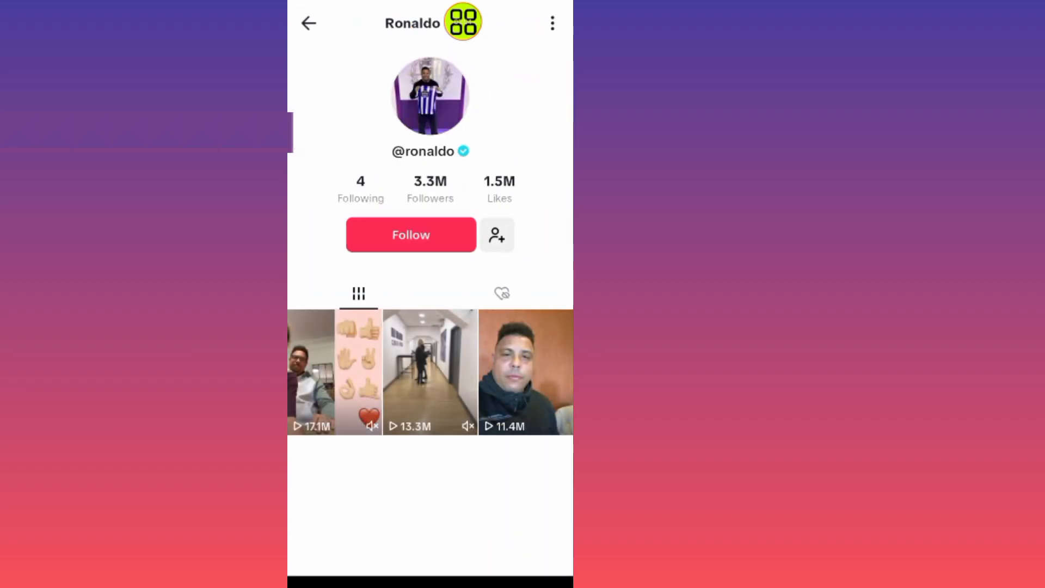
{"action": "scroll", "scroll_direction": "down", "scroll_amount": 3}
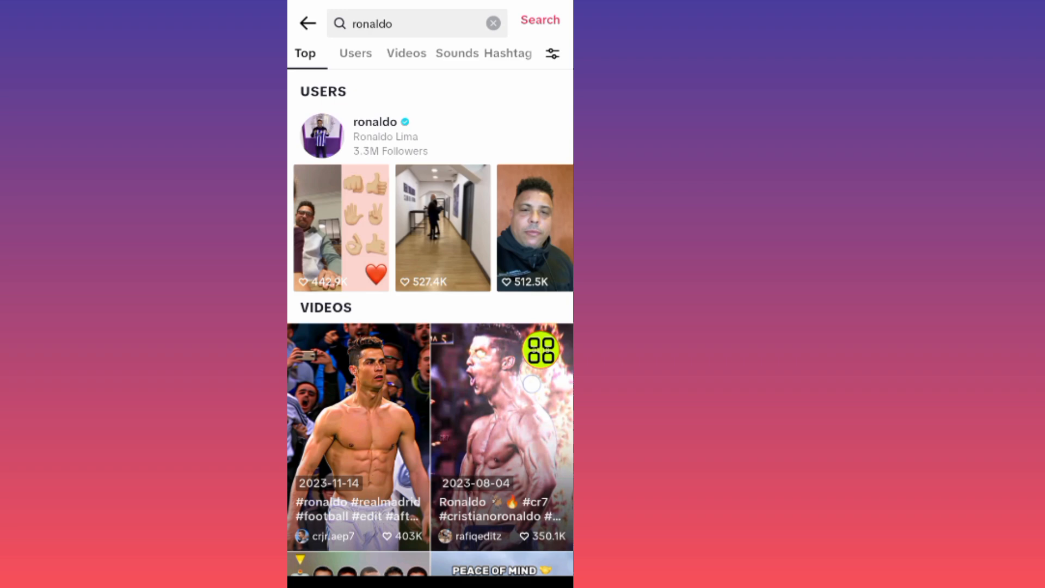
{"action": "scroll", "scroll_direction": "down", "scroll_amount": 3}
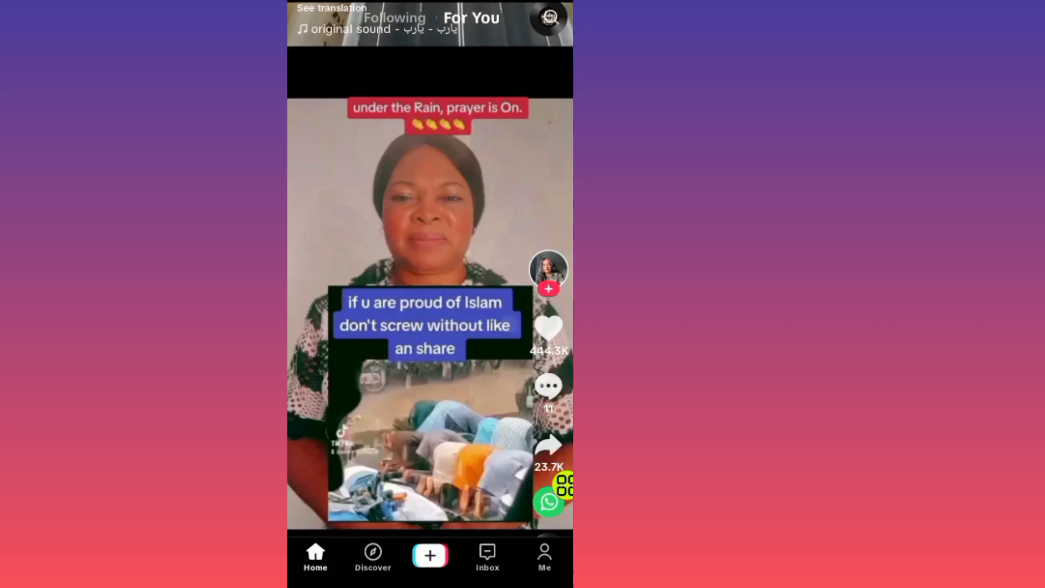
{"action": "left_click", "coordinate": [547, 270]}
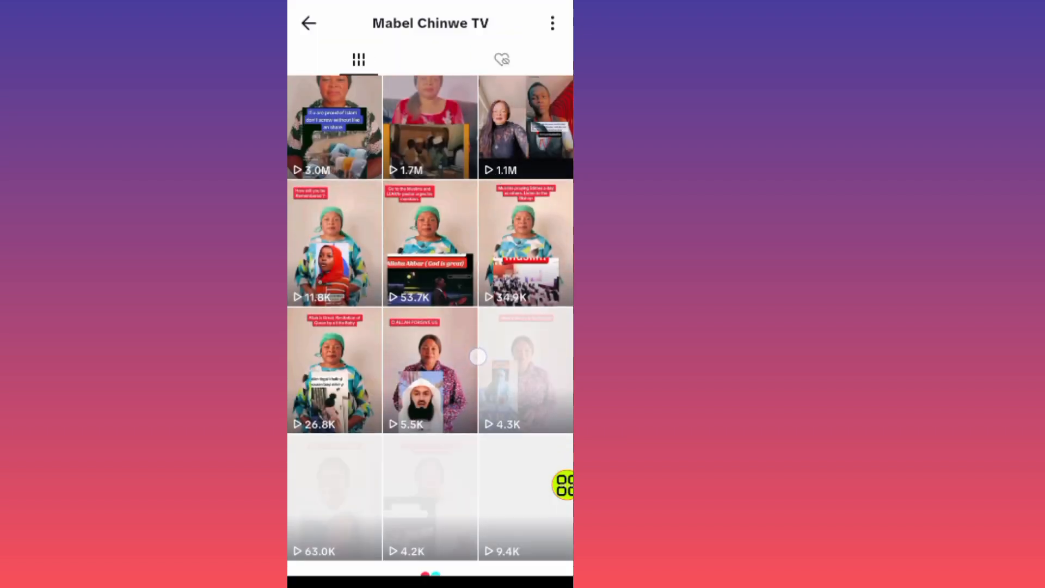
{"action": "scroll", "scroll_direction": "down", "scroll_amount": 3}
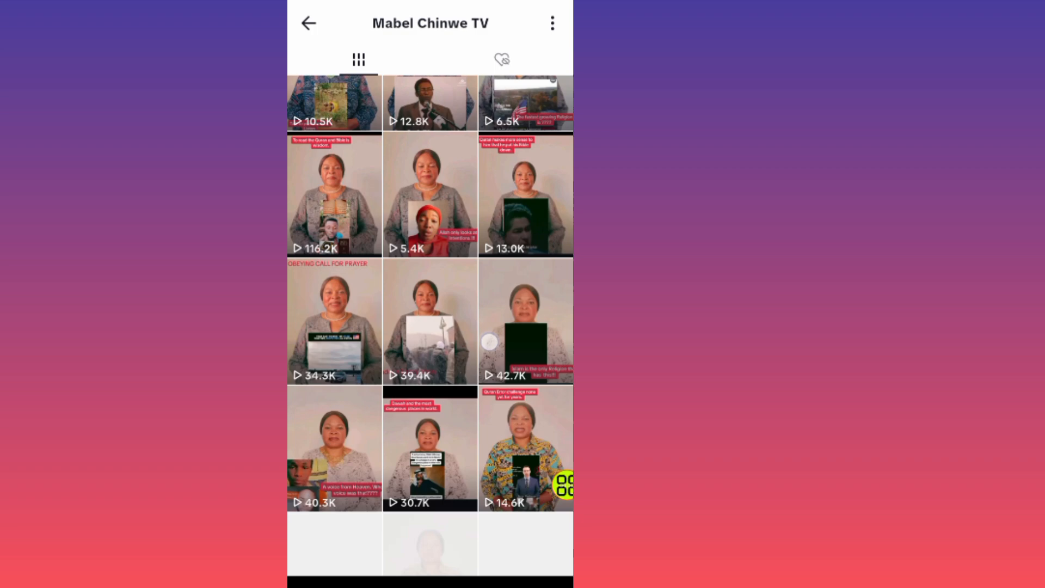
{"action": "scroll", "scroll_direction": "down", "scroll_amount": 3}
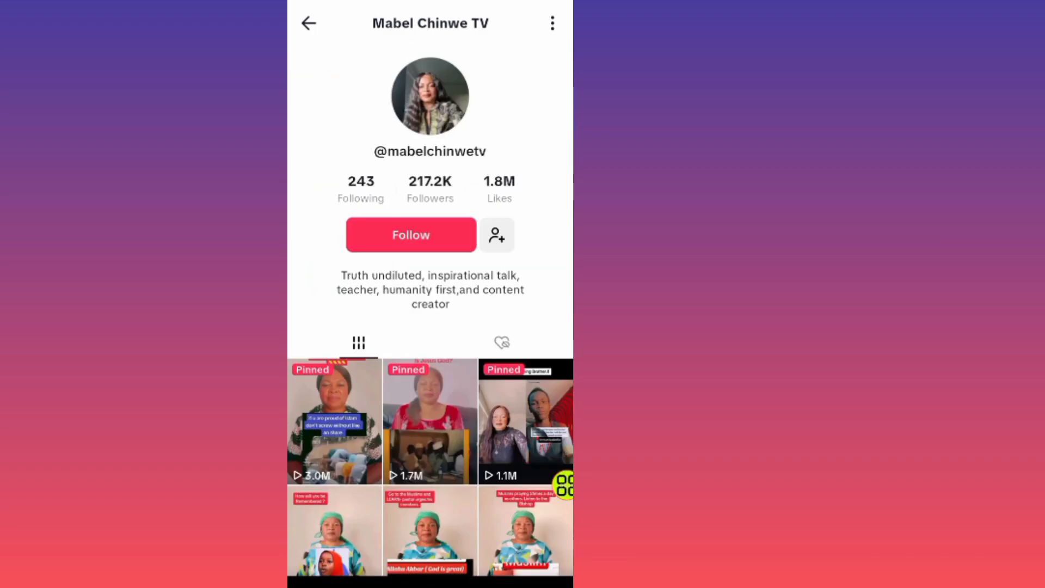
Return to the For You feed and pause the currently playing video.
{"action": "left_click", "coordinate": [333, 425]}
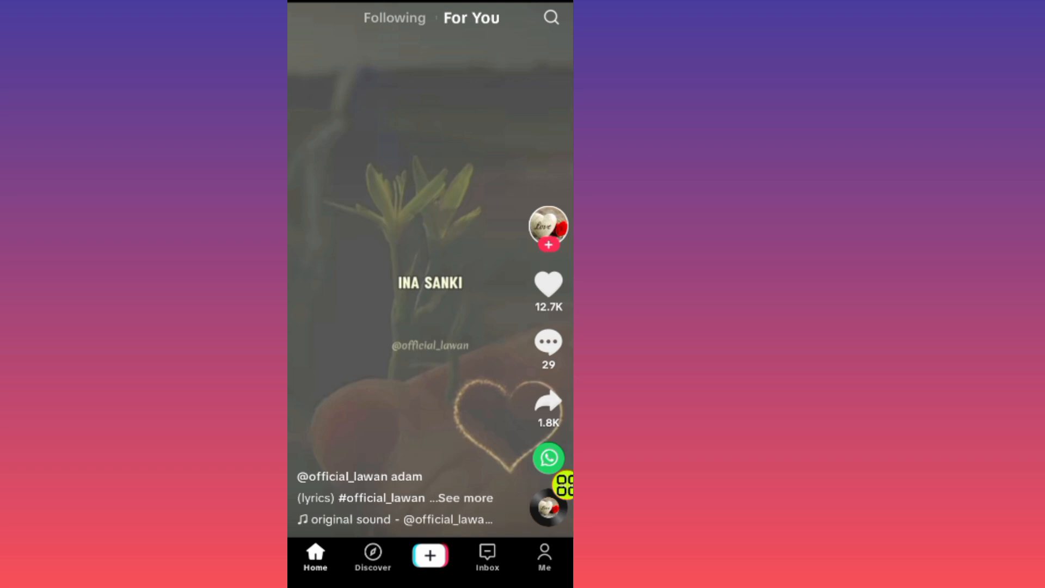
{"action": "left_click", "coordinate": [431, 280]}
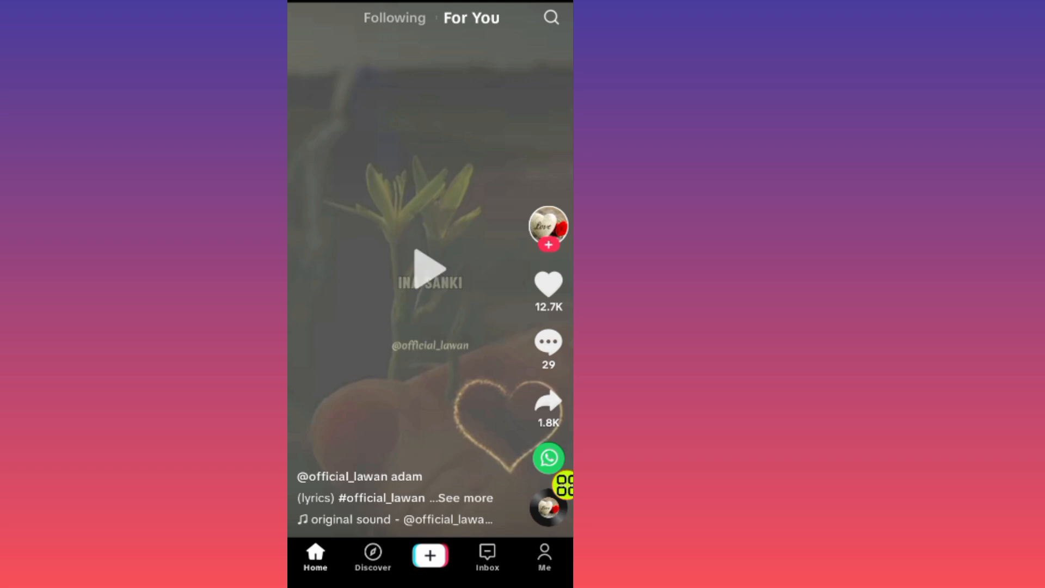